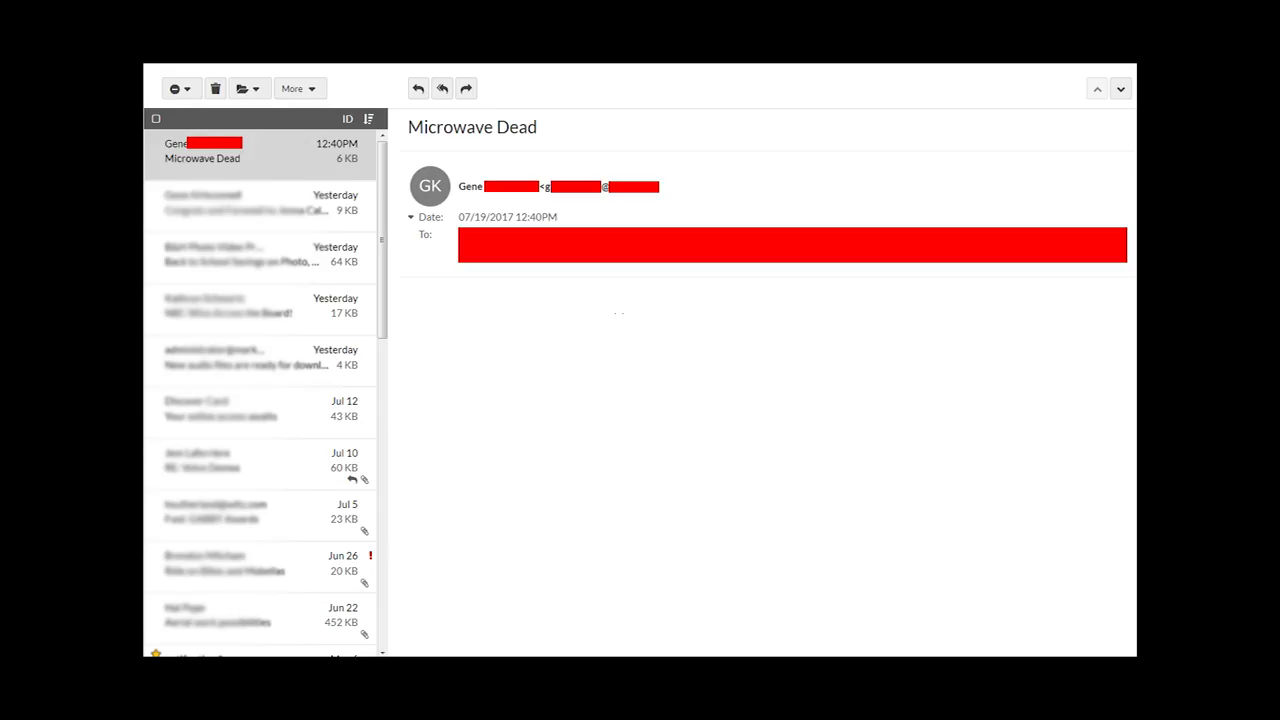
text(Th)
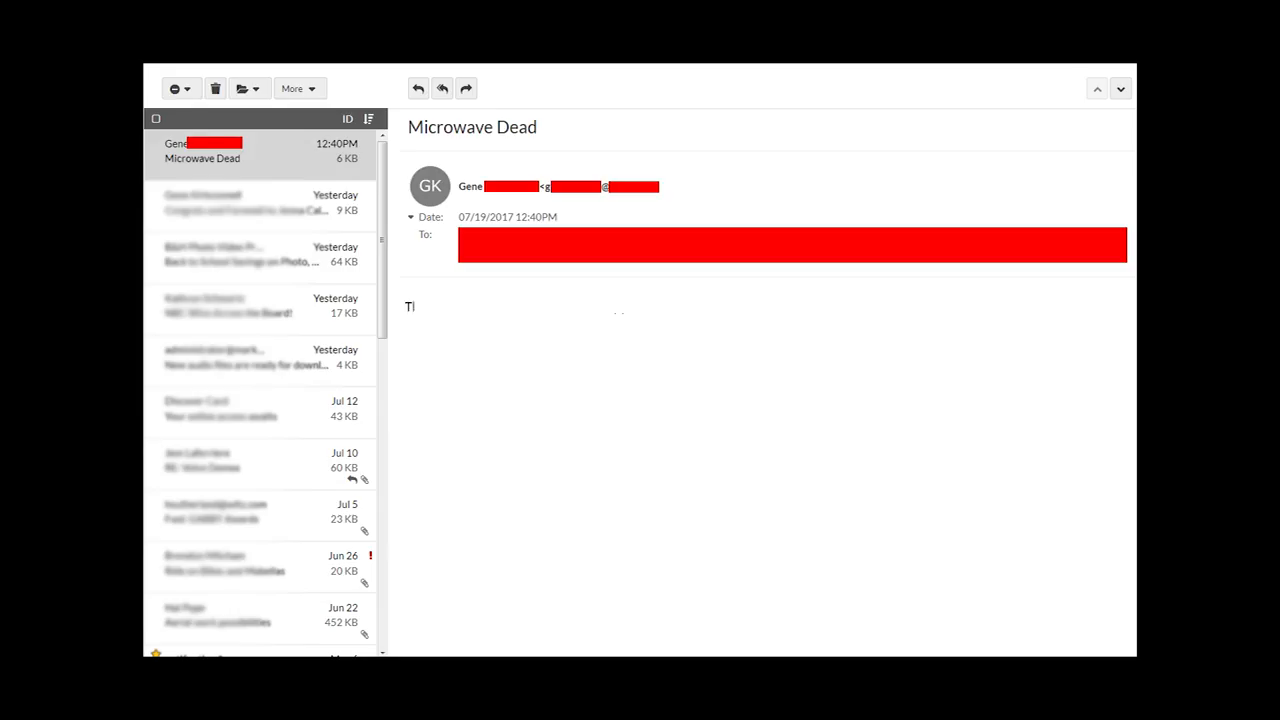
text(he microwave in the break room)
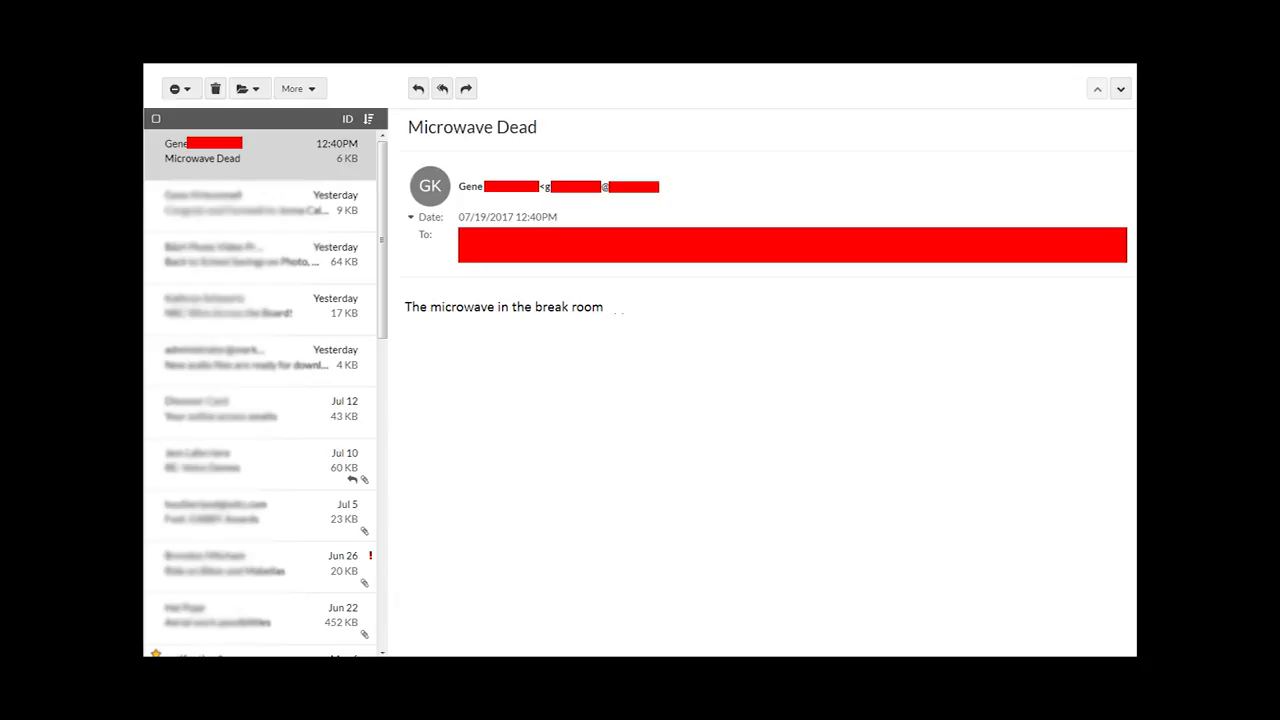
text(appear)
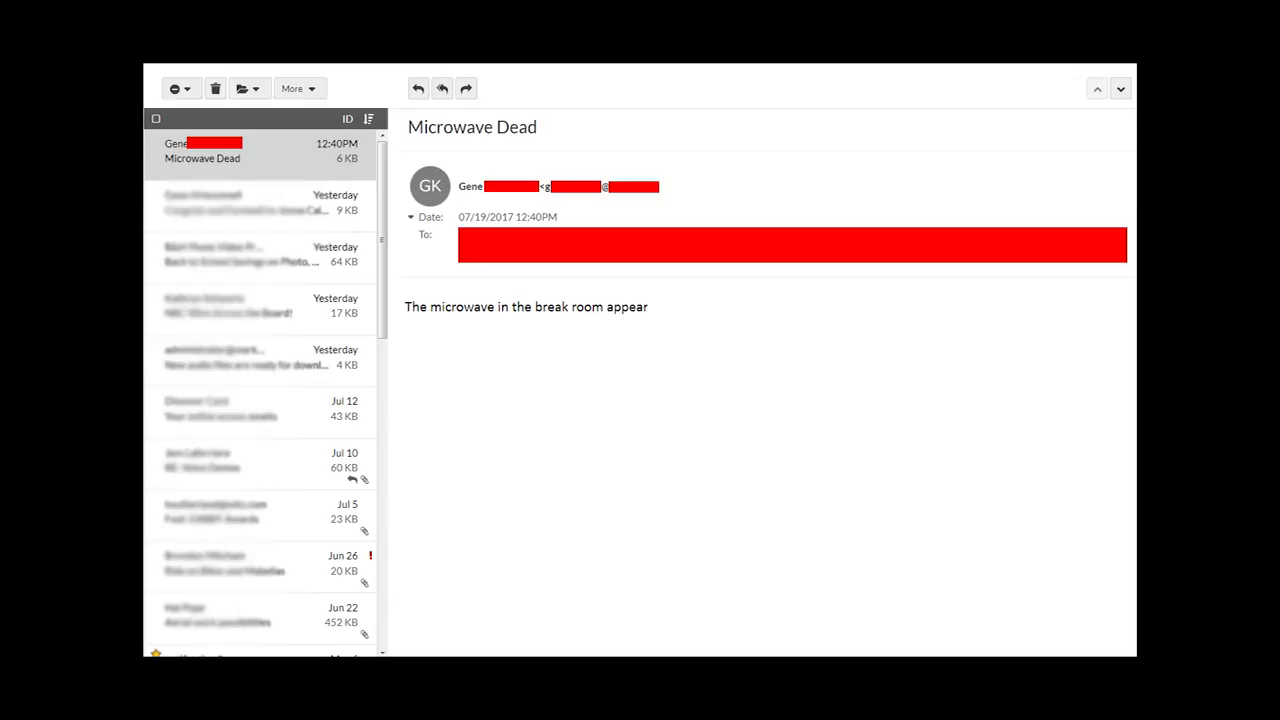
text(s to have died.)
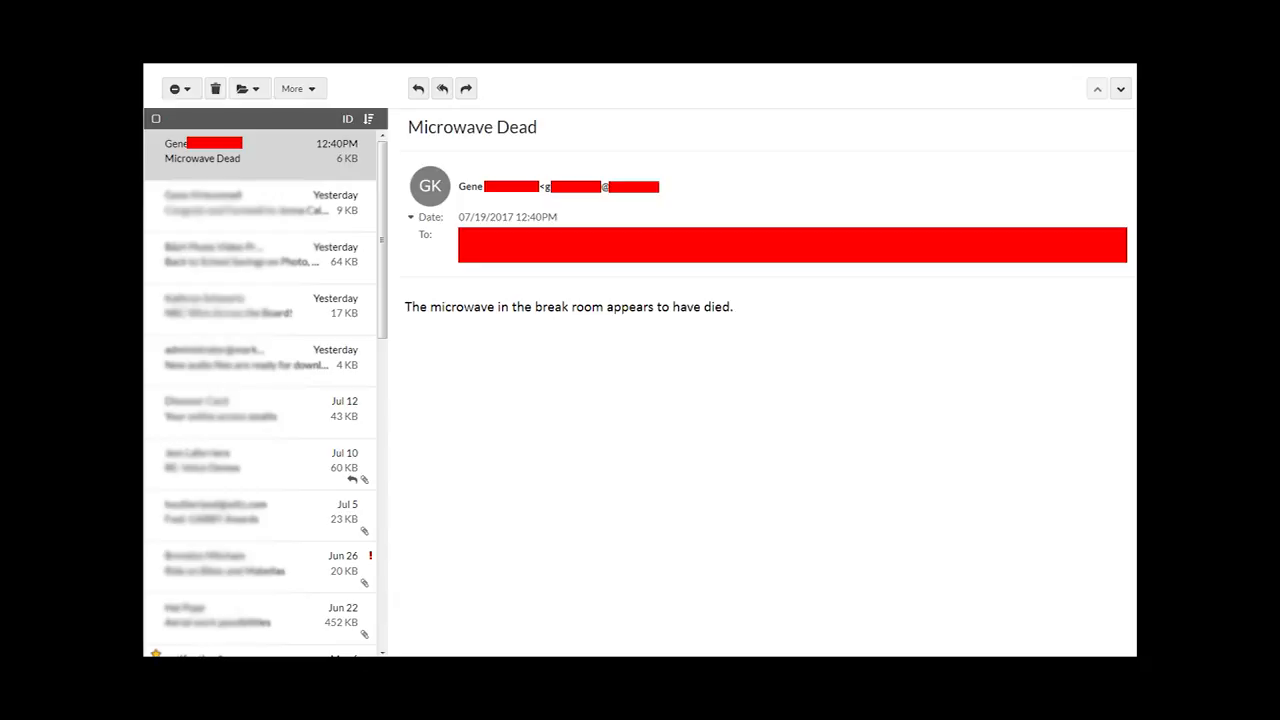
text(Help)
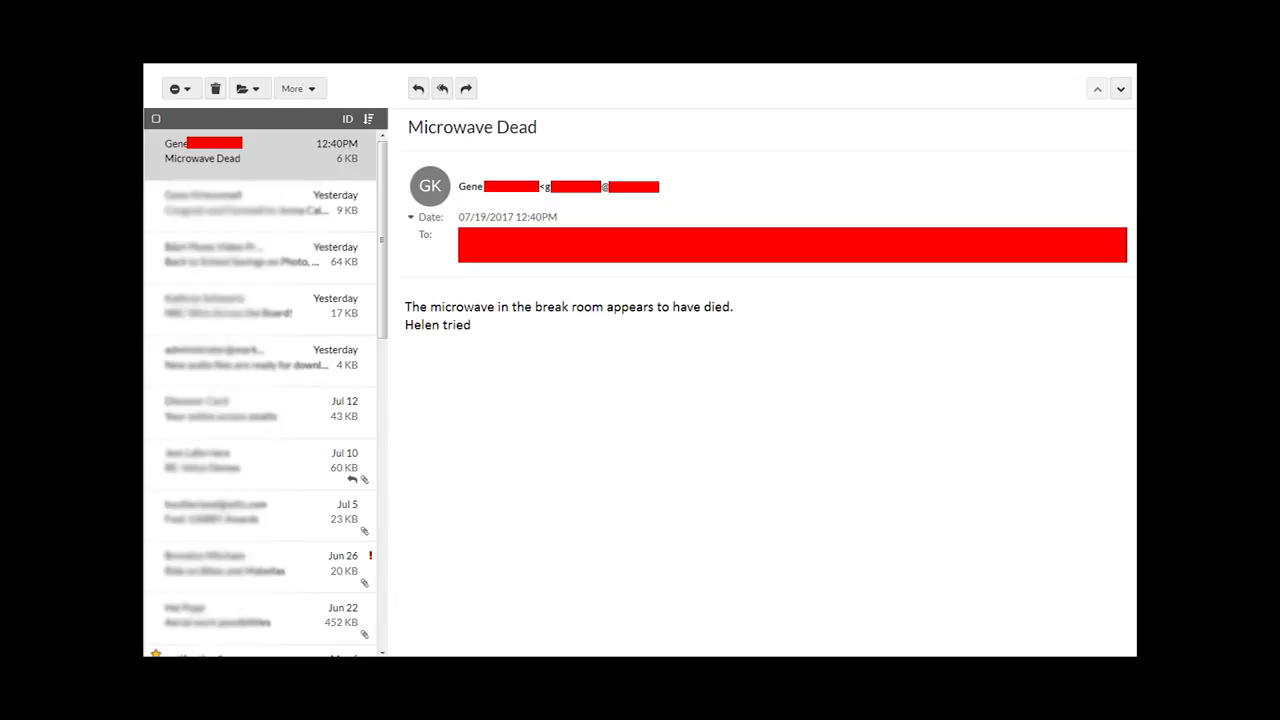
text(to heat her lunch)
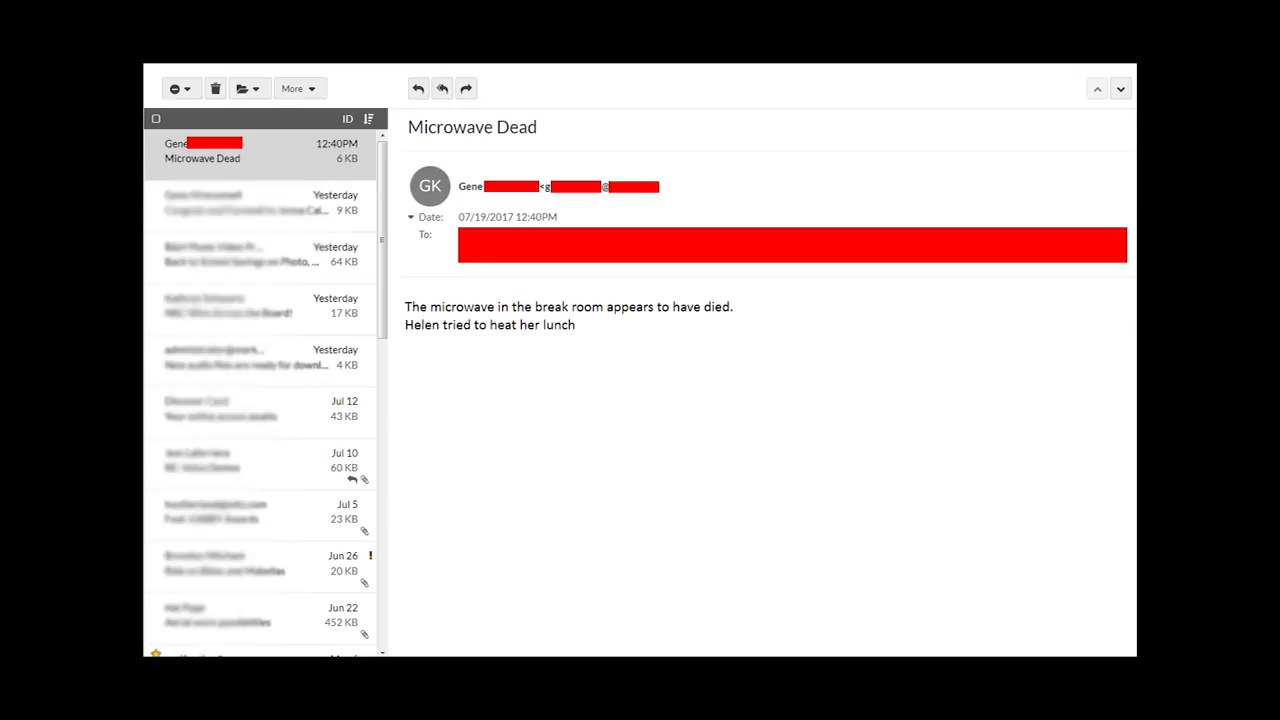
text(.)
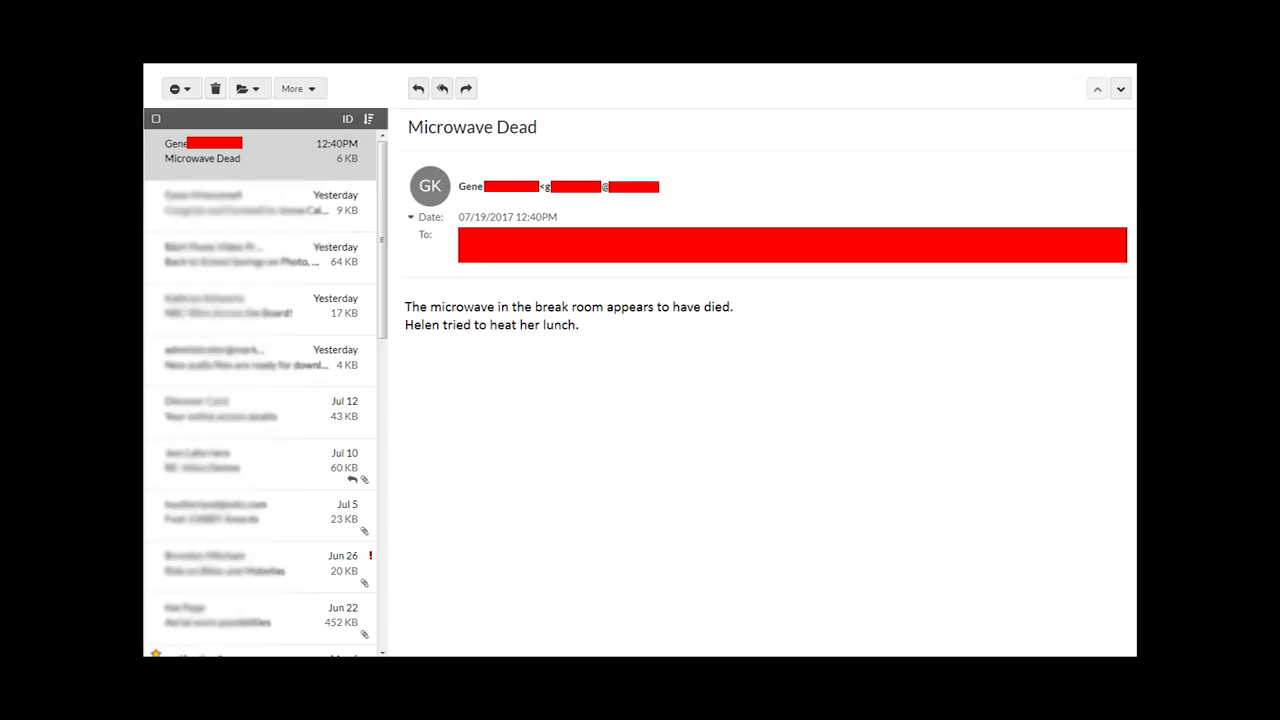
text(The microwave worked for 90 seconds (but, she says, did not heat the food).)
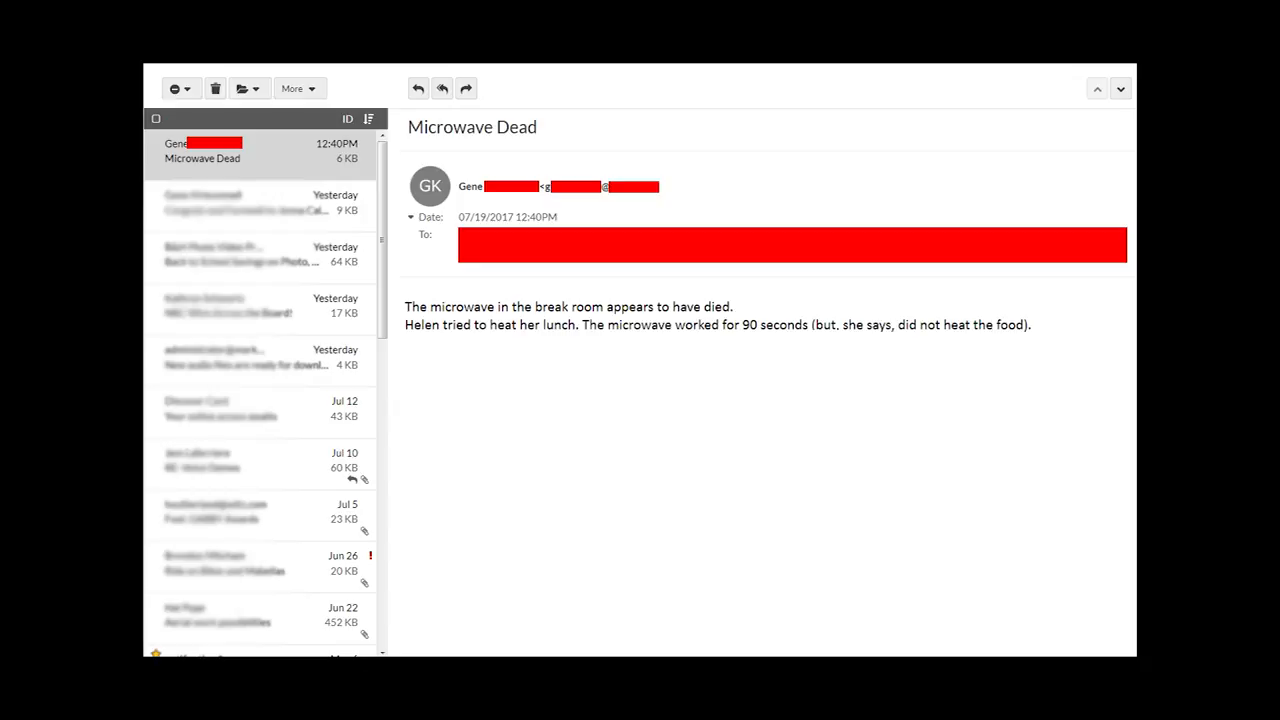
text(Ther)
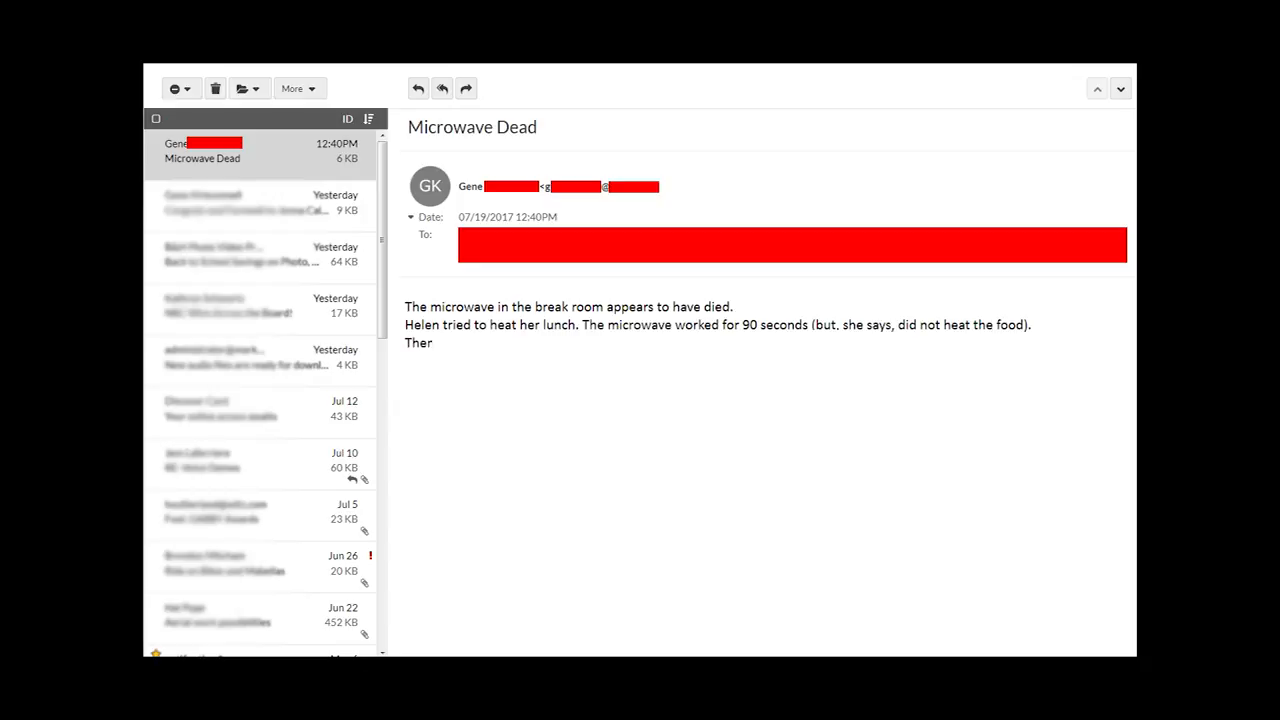
text(Then it began sparking.)
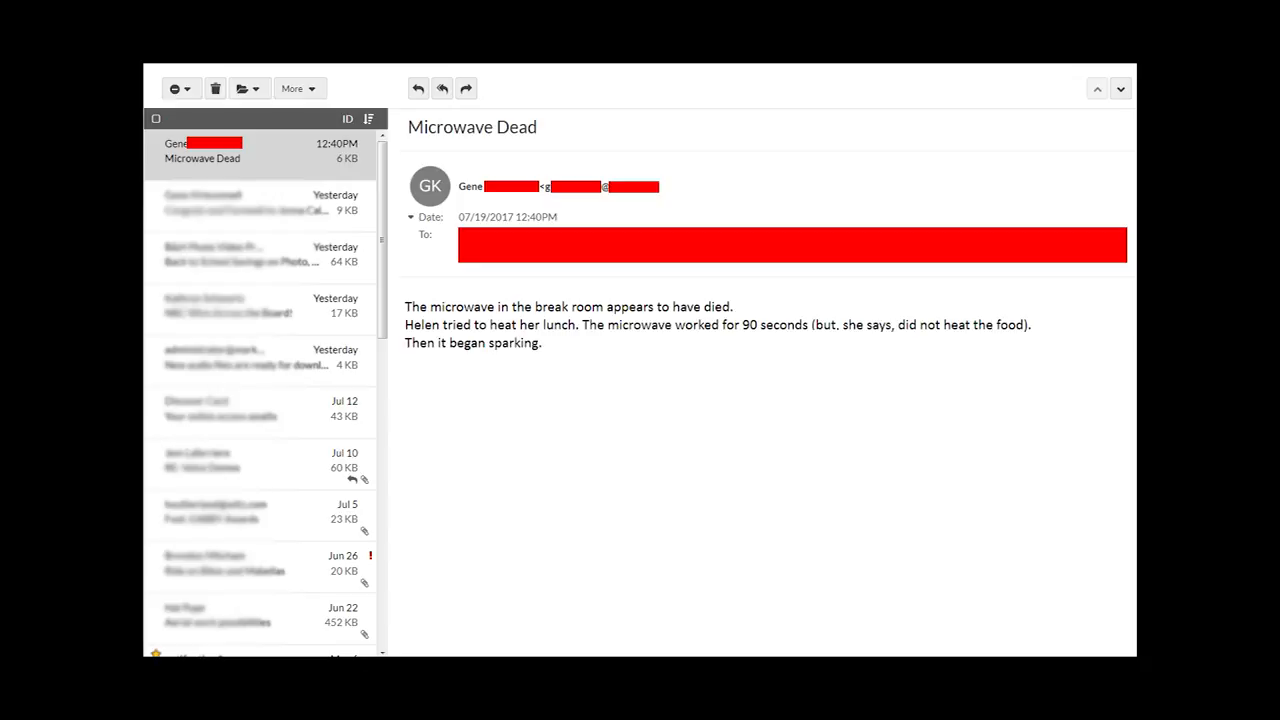
text(So, she stopp)
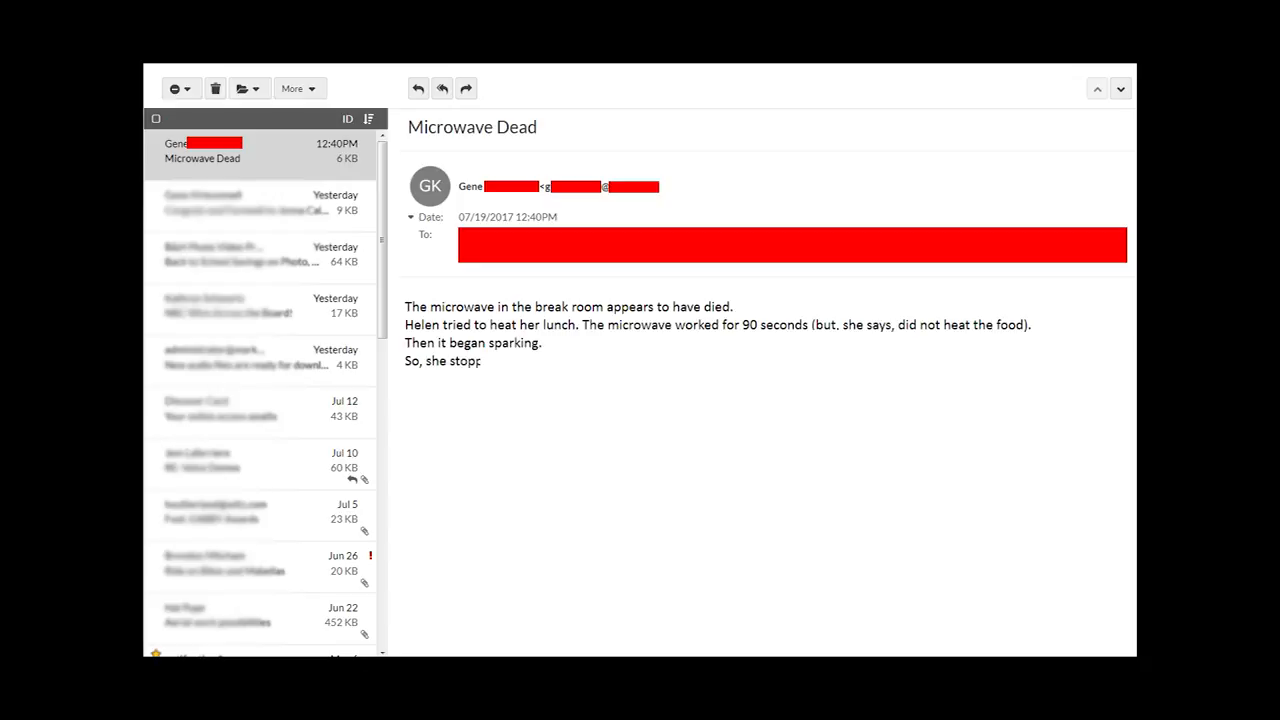
text(ed)
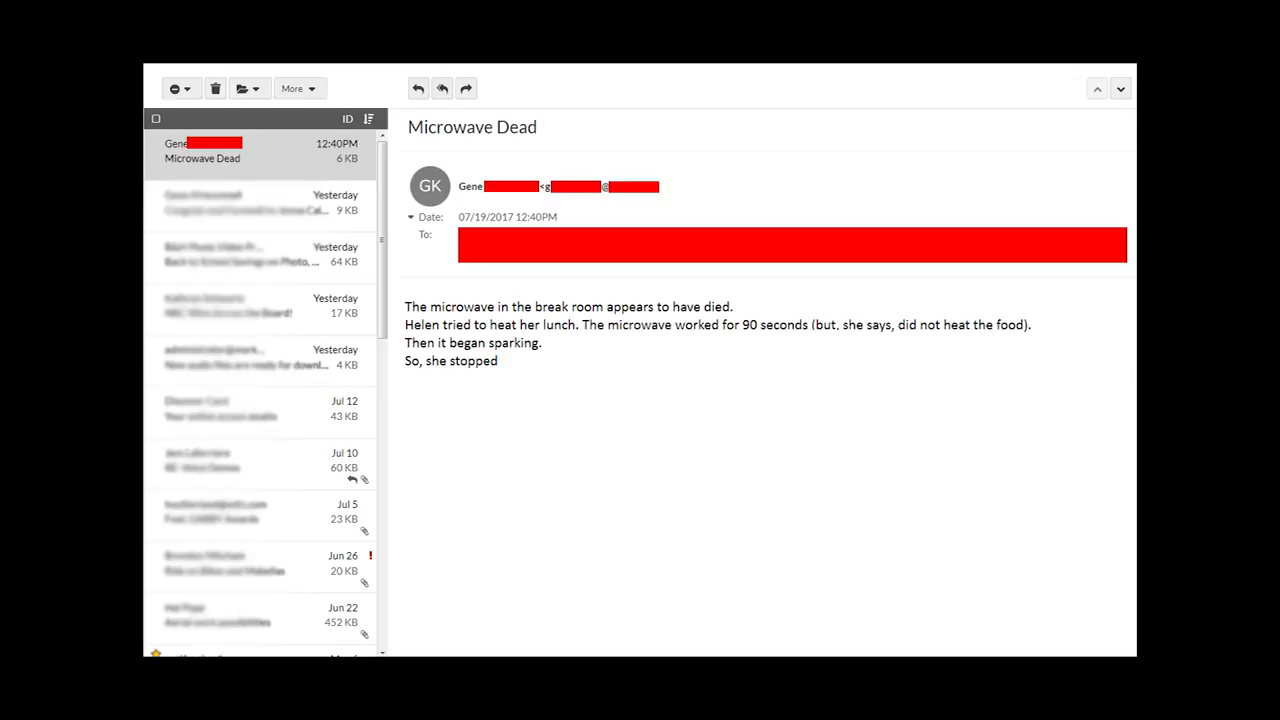
text(Please don't use it for now.)
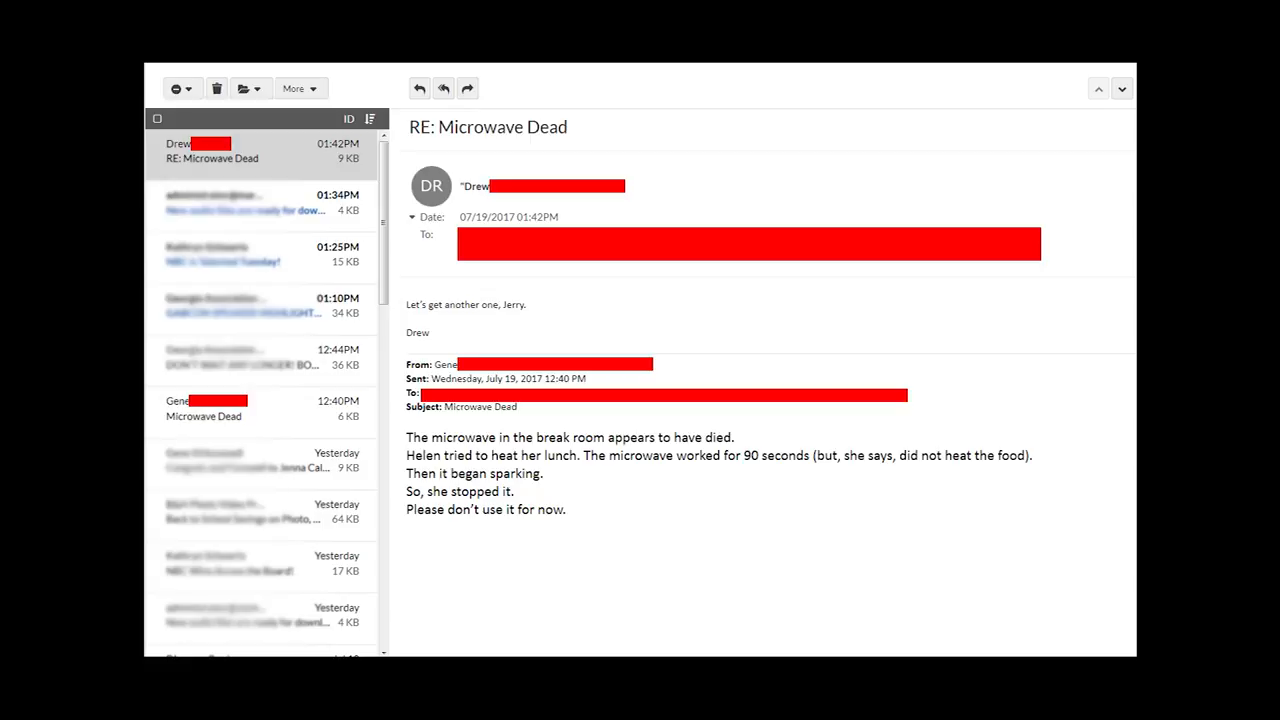
text(My peeps got to eat!)
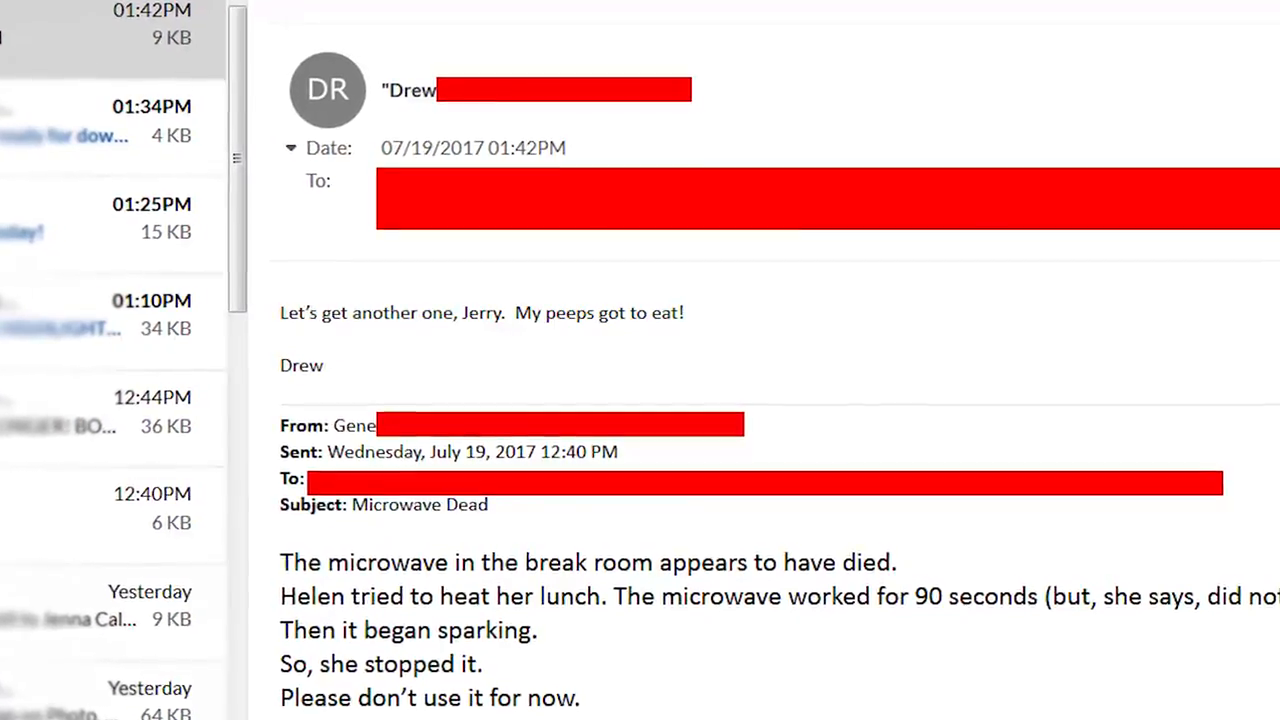
scroll(down, 3)
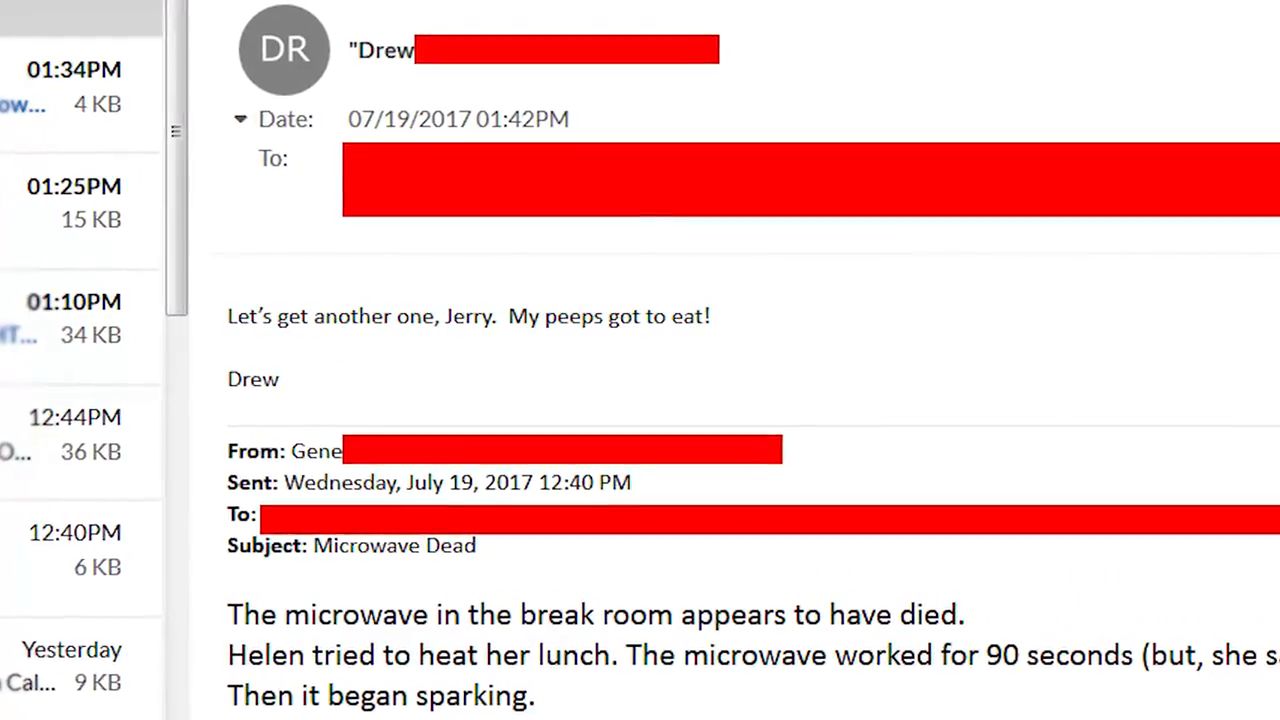
scroll(down, 3)
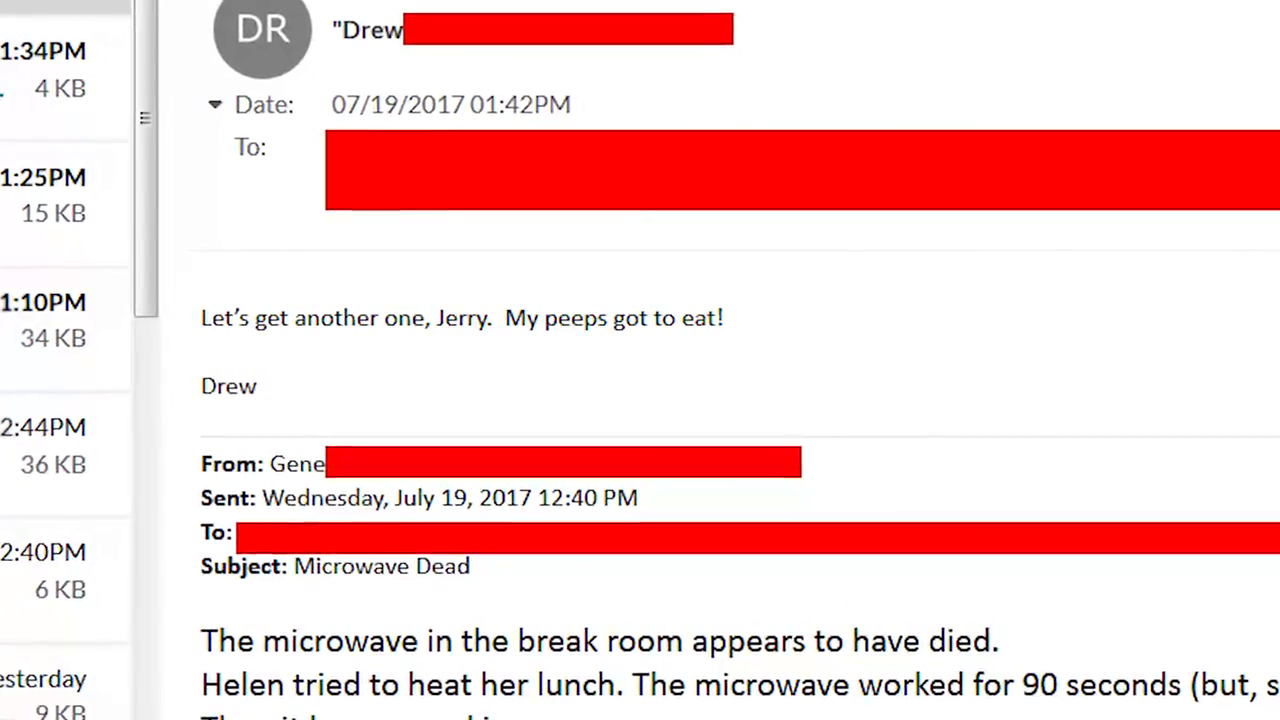
scroll(down, 3)
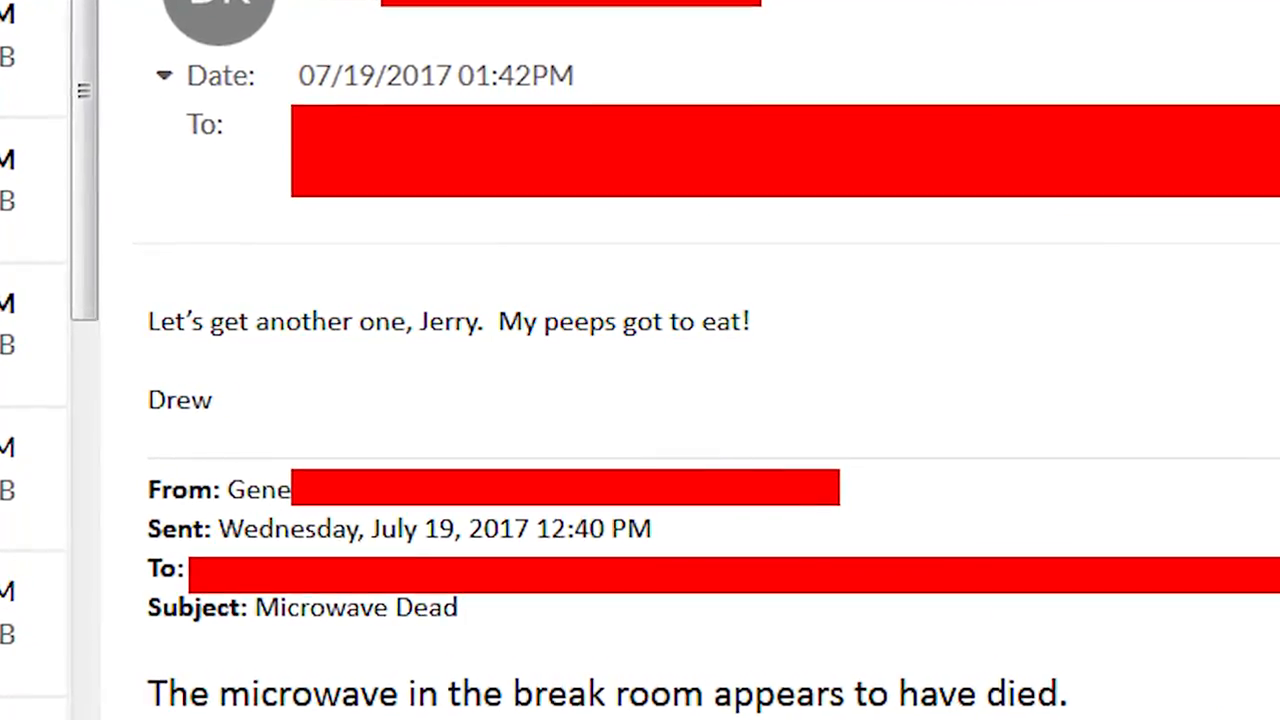
scroll(down, 3)
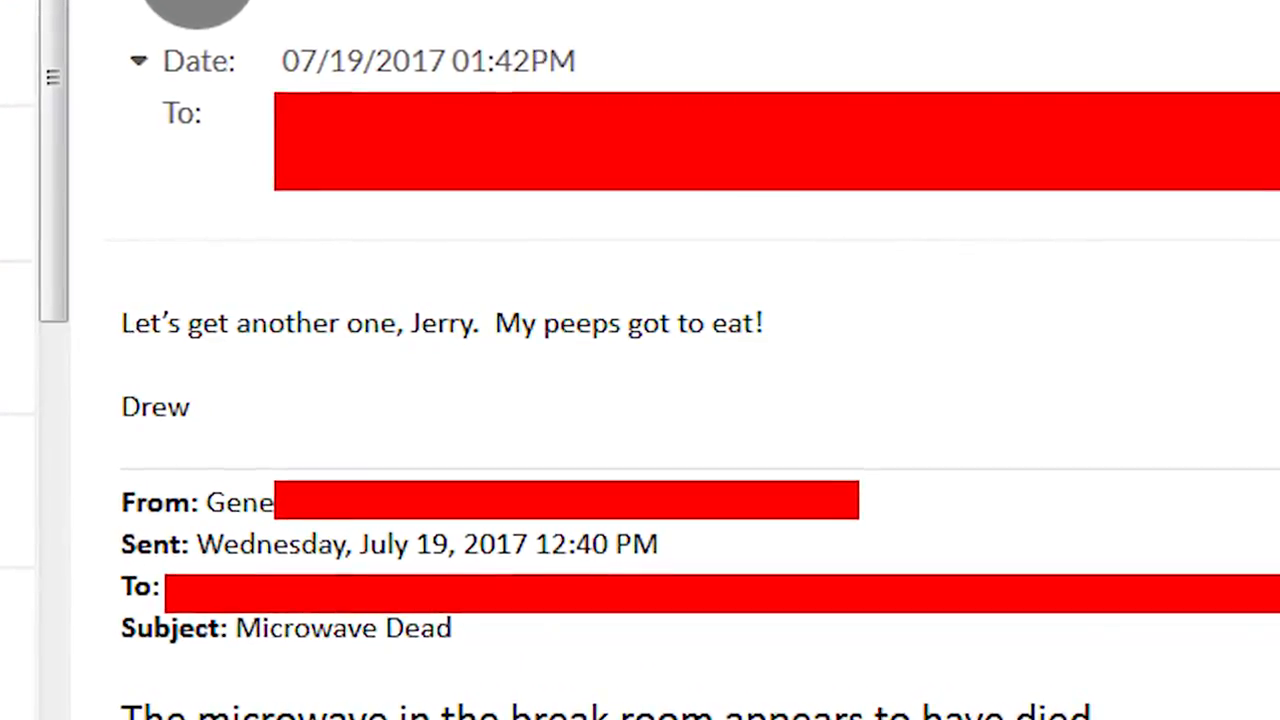
scroll(down, 3)
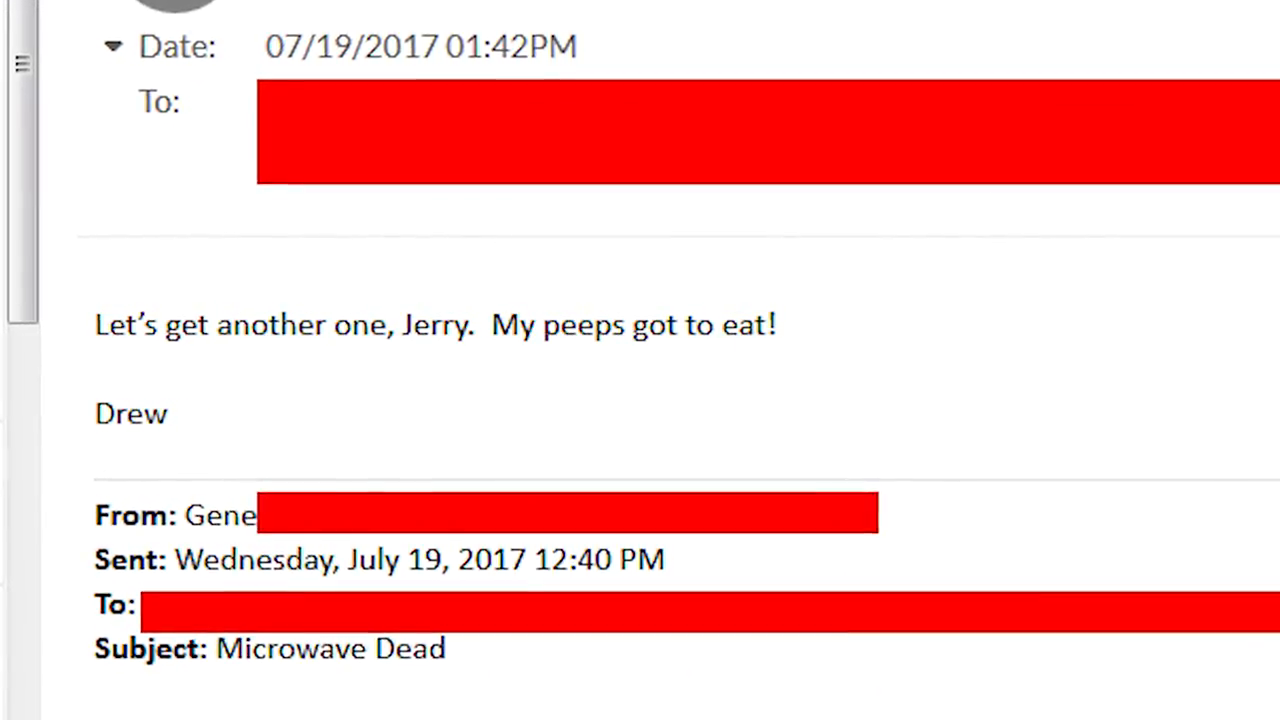